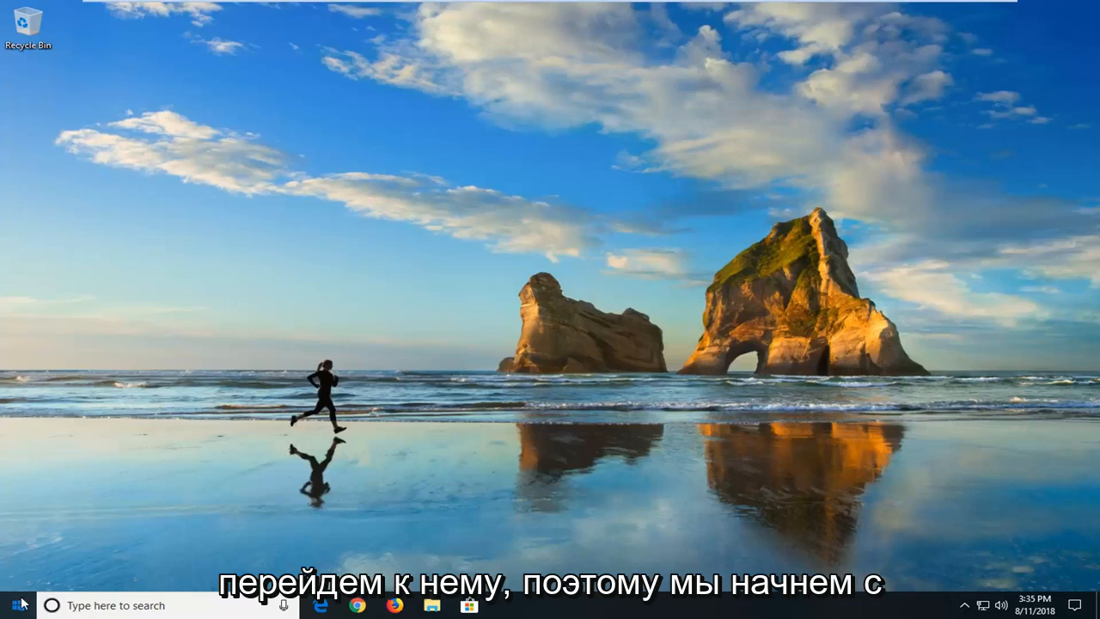
Launch File Explorer from a Start menu search for 'file explorer'.
click(11, 605)
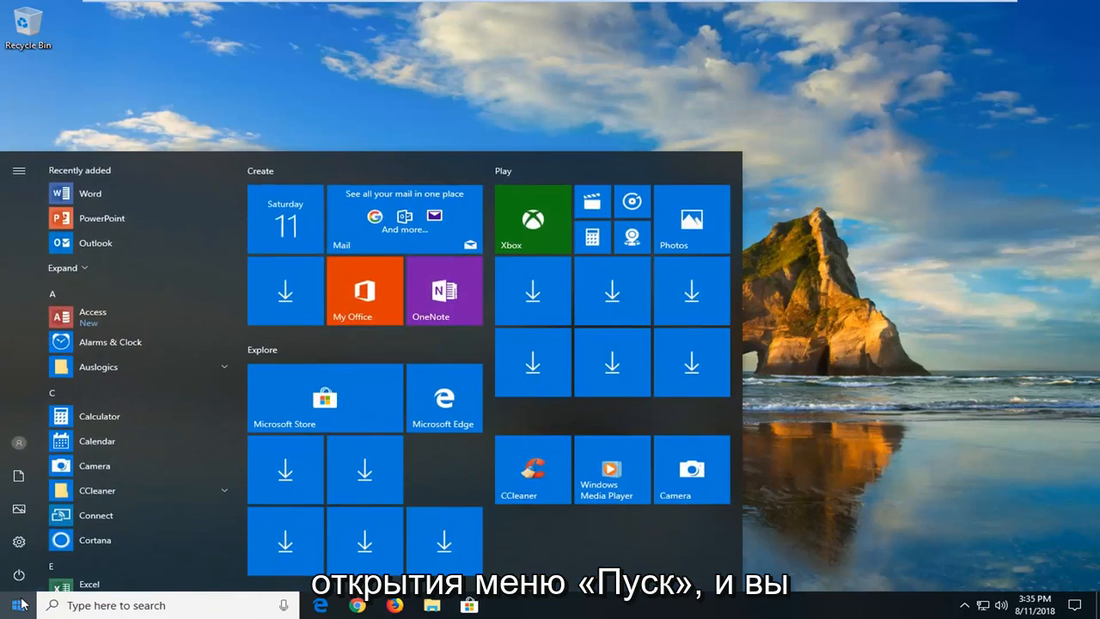
text(file explorer)
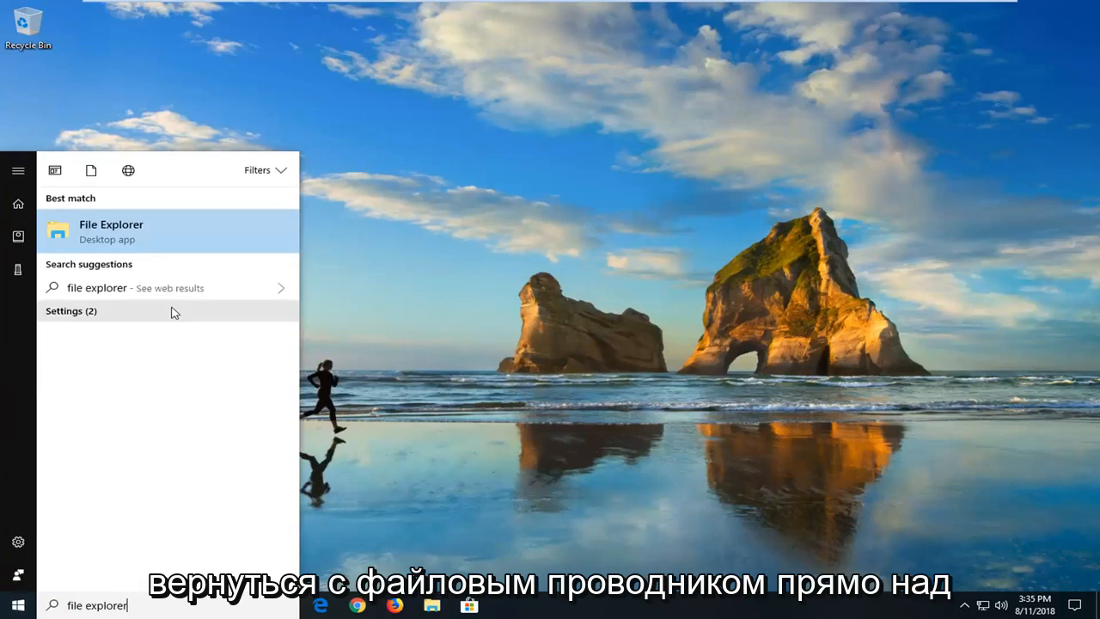
mouse_move(165, 241)
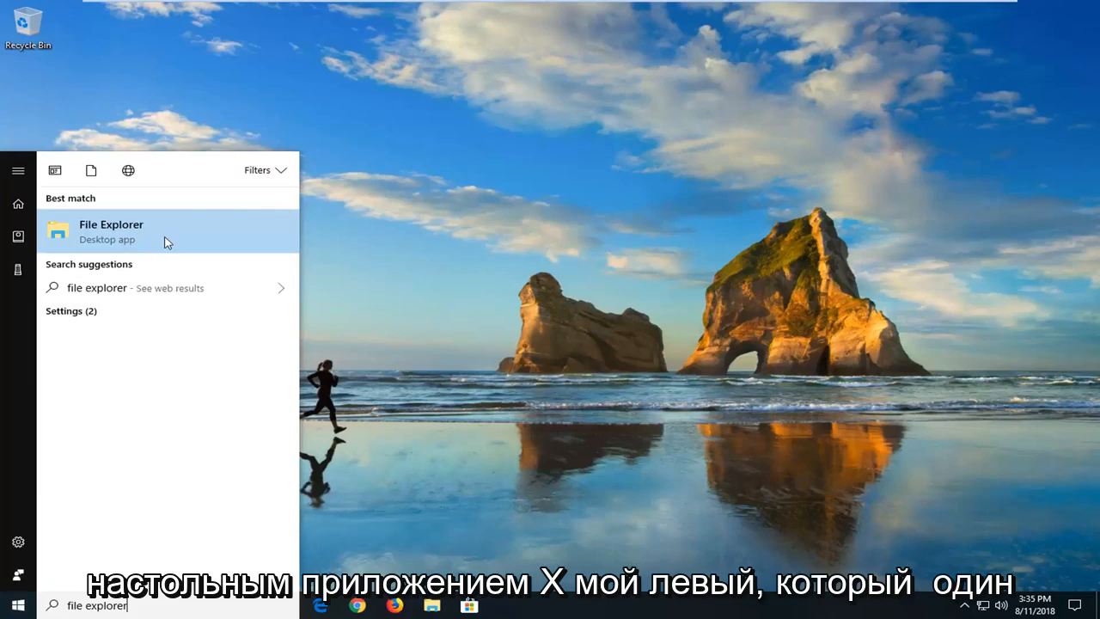
click(110, 230)
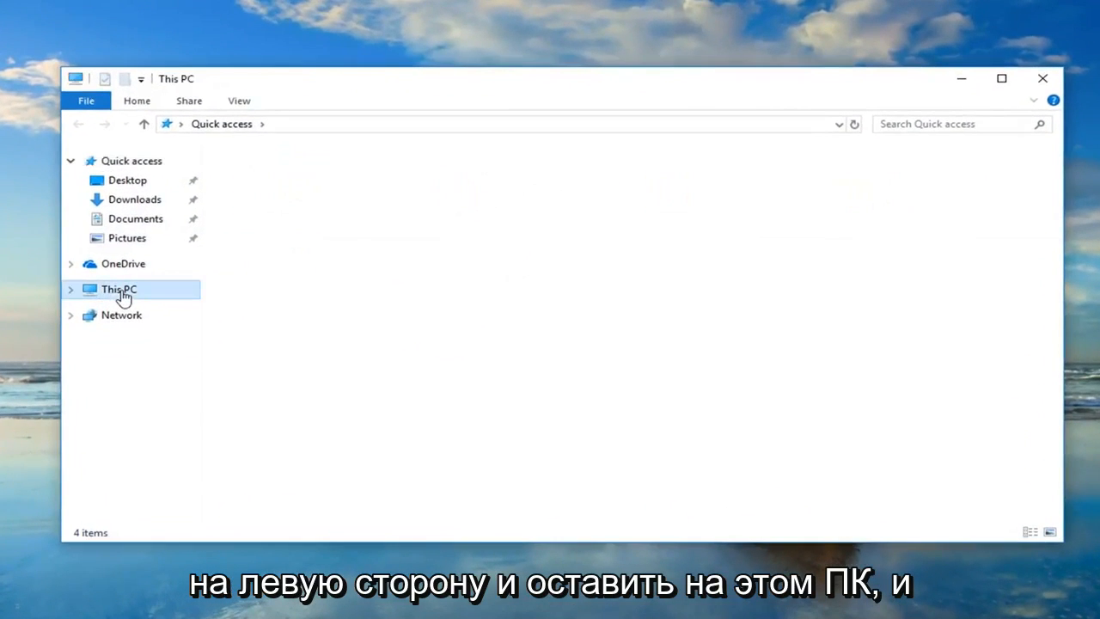
Show This PC's drives and bring up the context menu for Local Disk (C:).
click(118, 288)
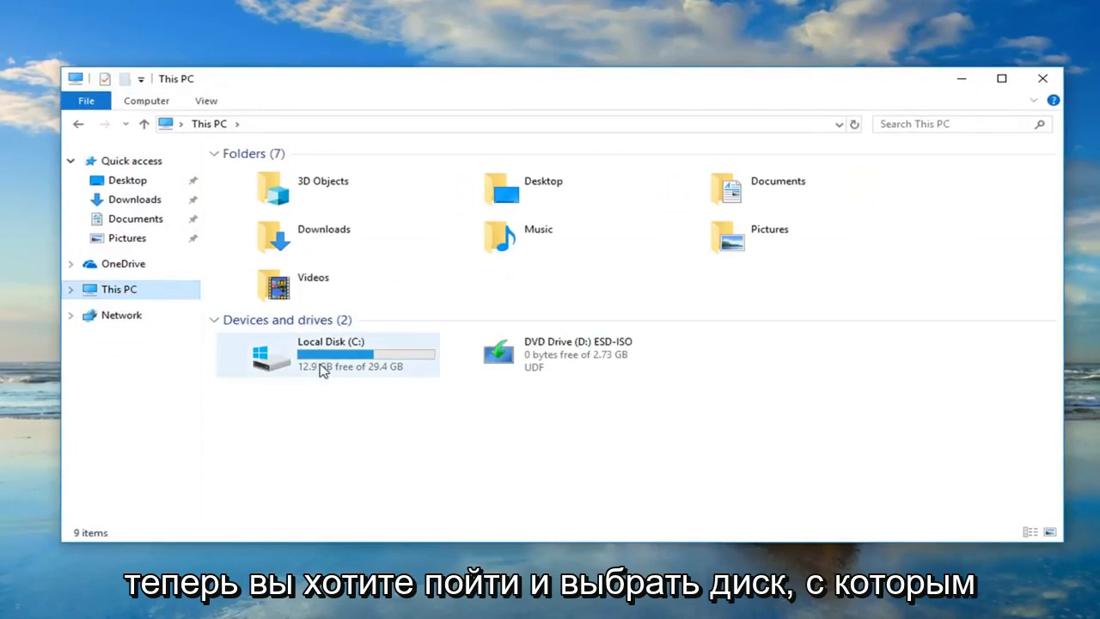
click(318, 355)
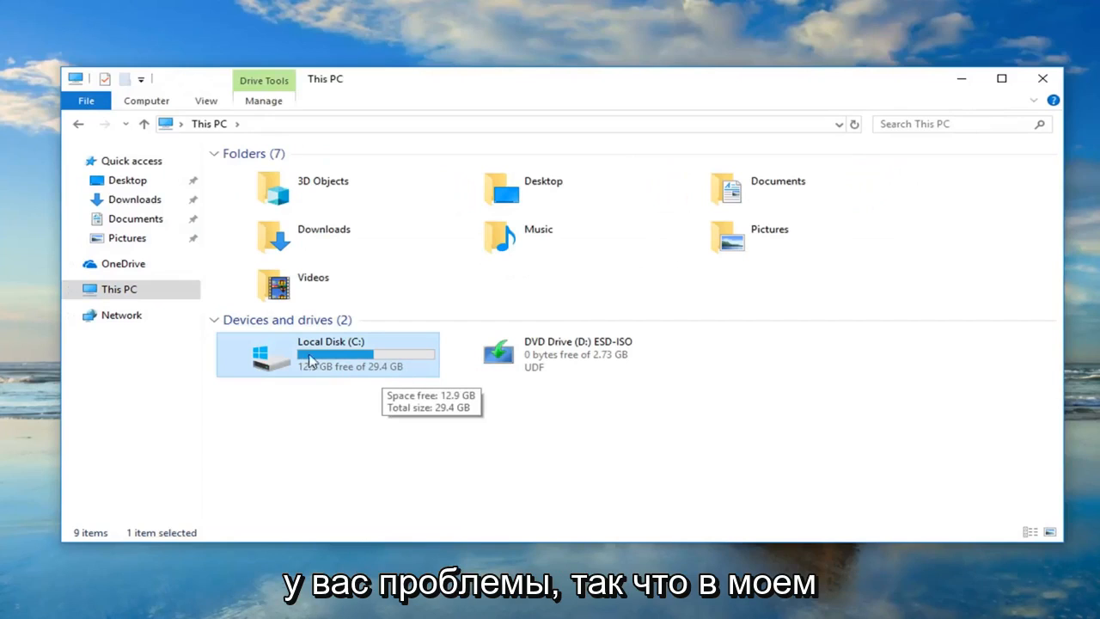
mouse_move(318, 359)
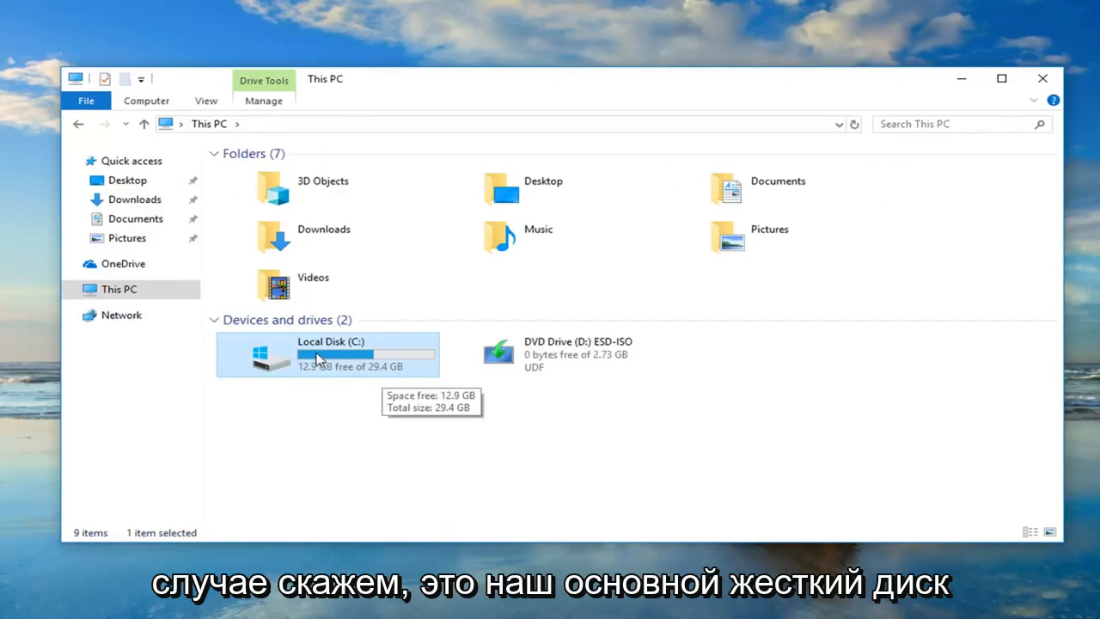
mouse_move(330, 351)
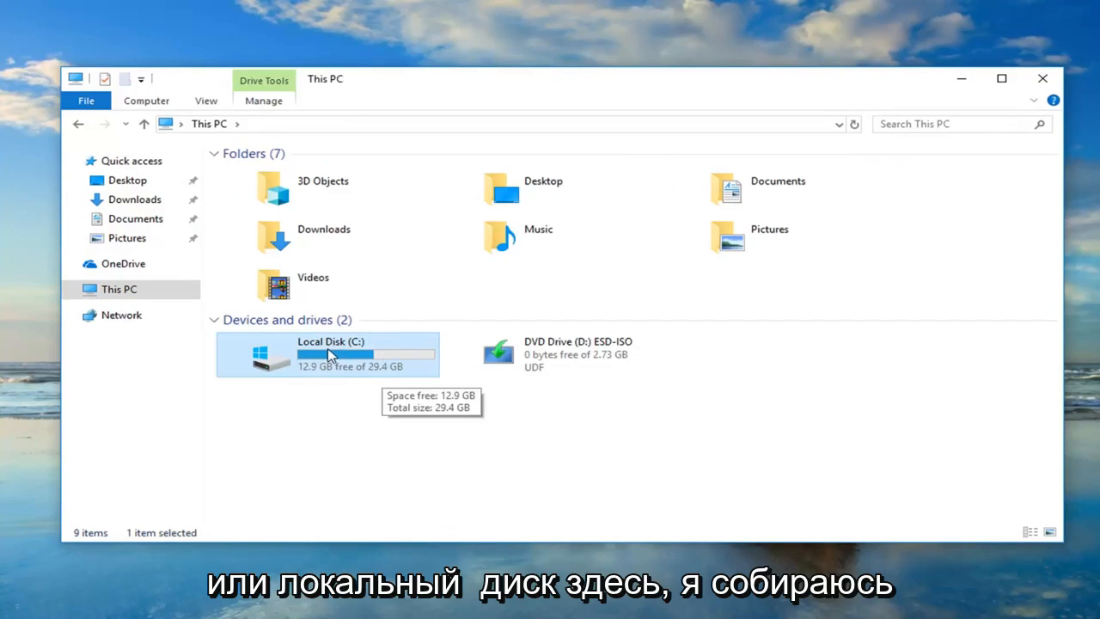
right_click(330, 354)
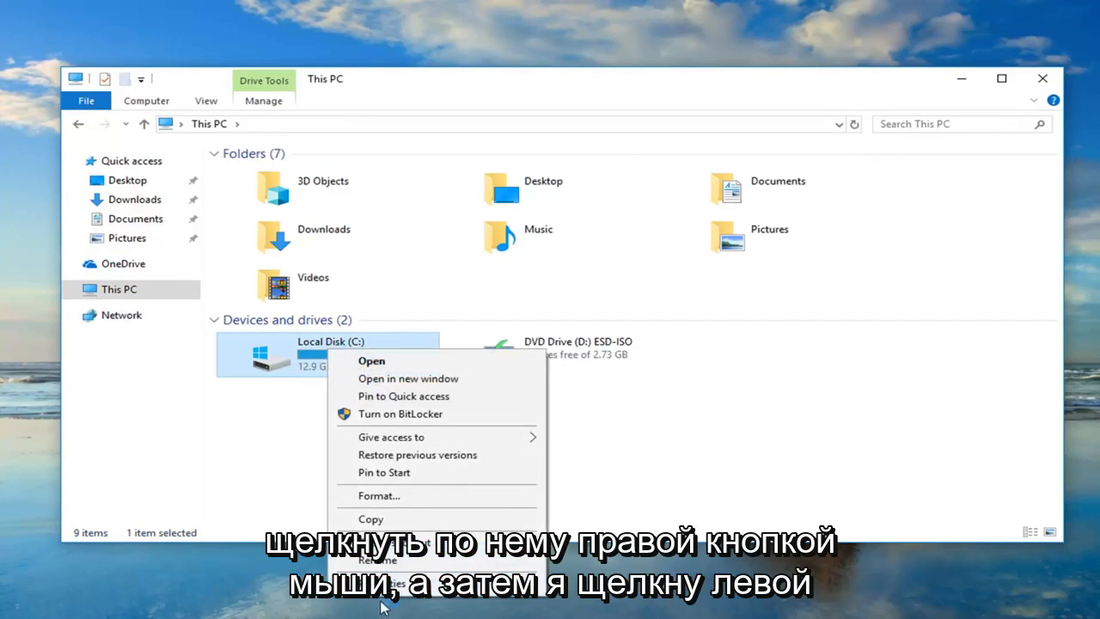
Show the Tools page of the Local Disk (C:) Properties window.
click(382, 559)
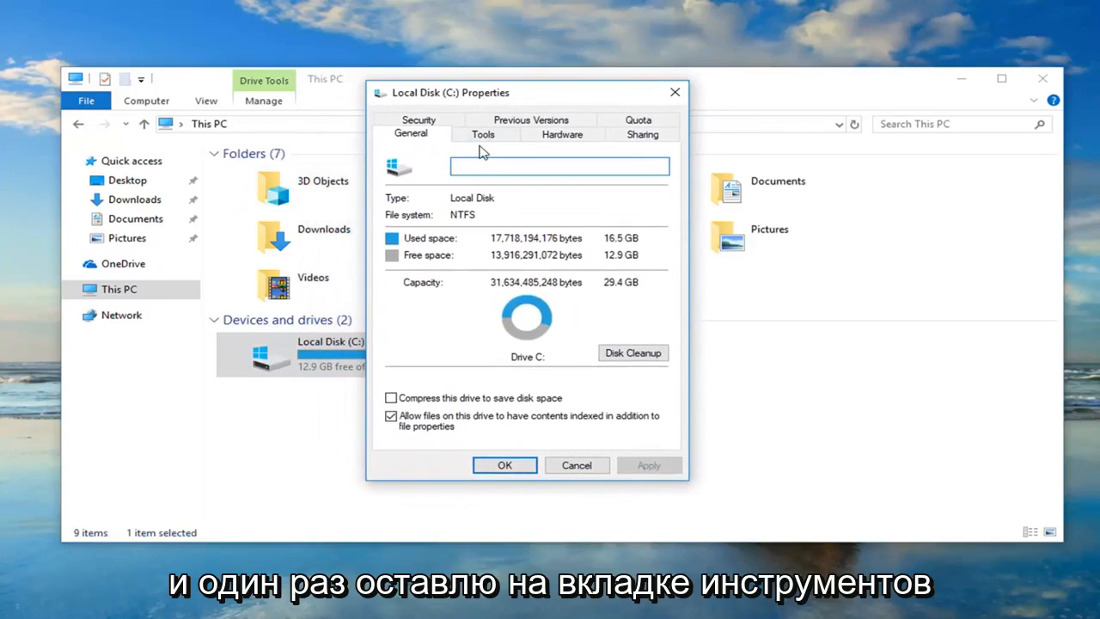
click(483, 134)
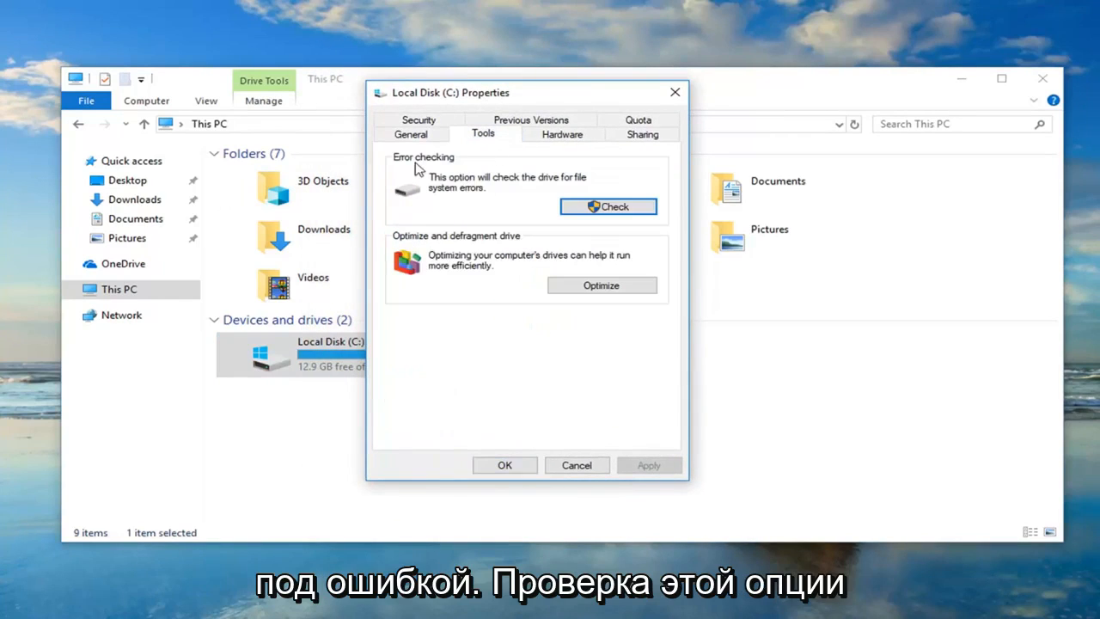
mouse_move(498, 190)
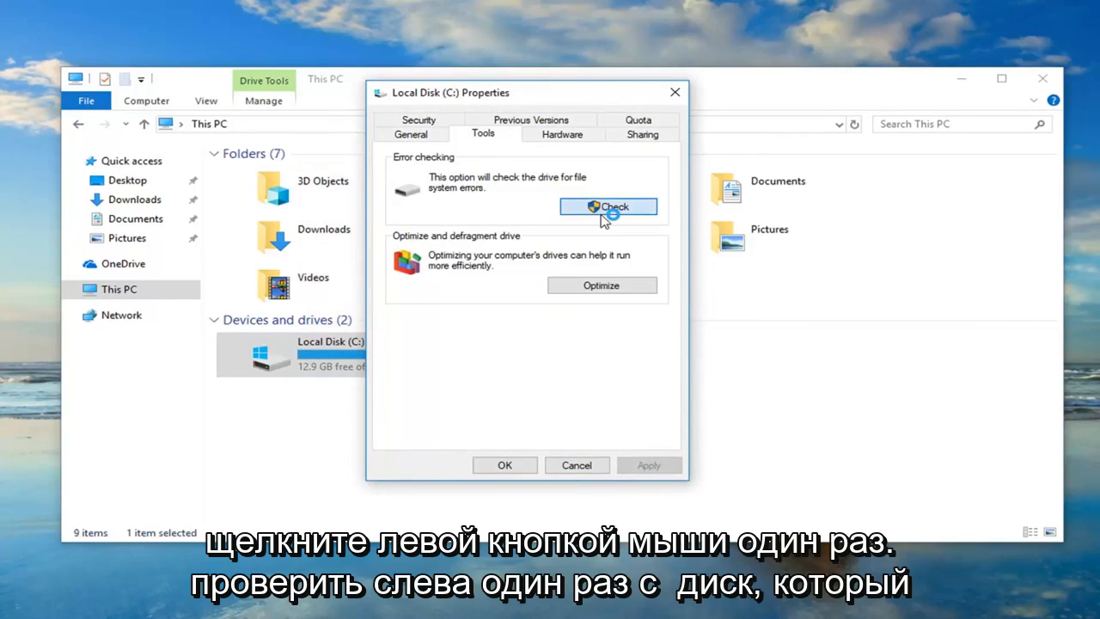
Run an error-checking scan of Local Disk (C:) until it reports no errors found.
click(608, 206)
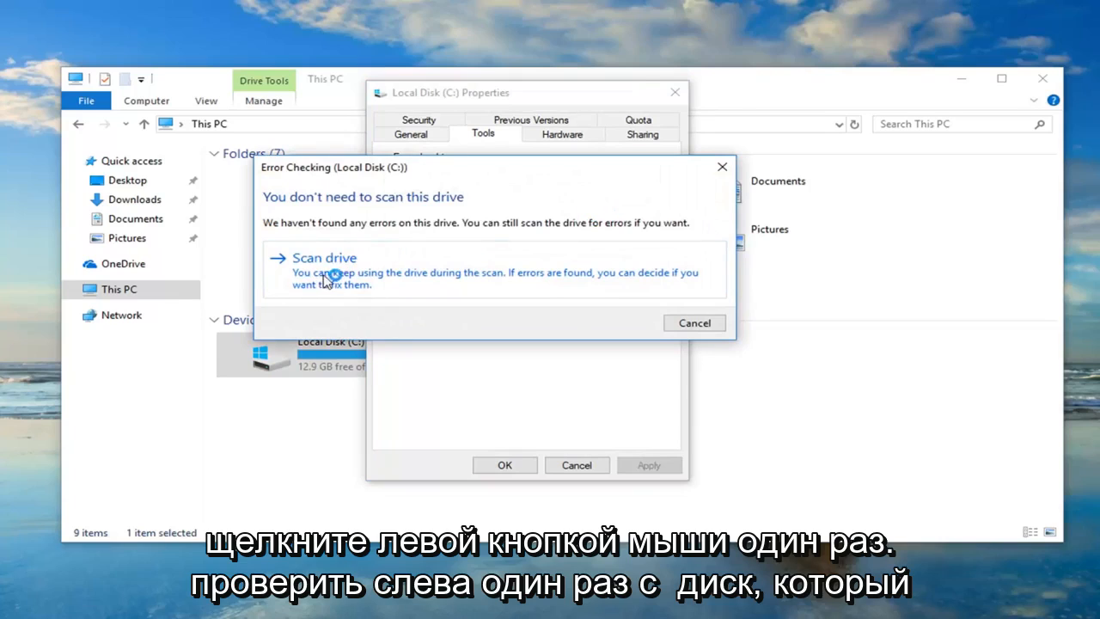
mouse_move(413, 284)
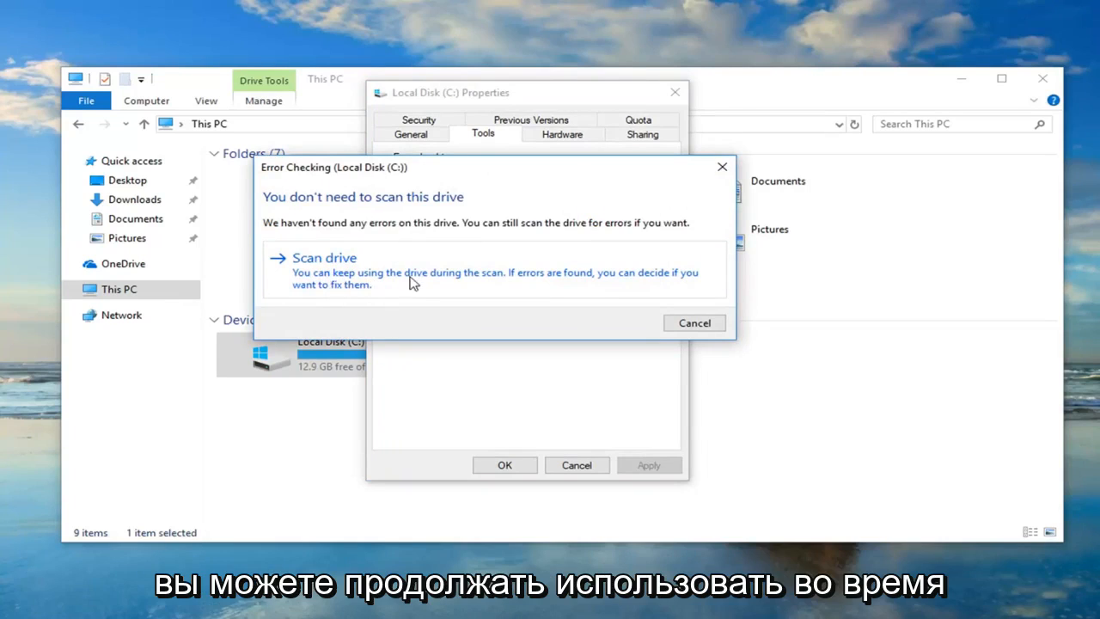
mouse_move(443, 279)
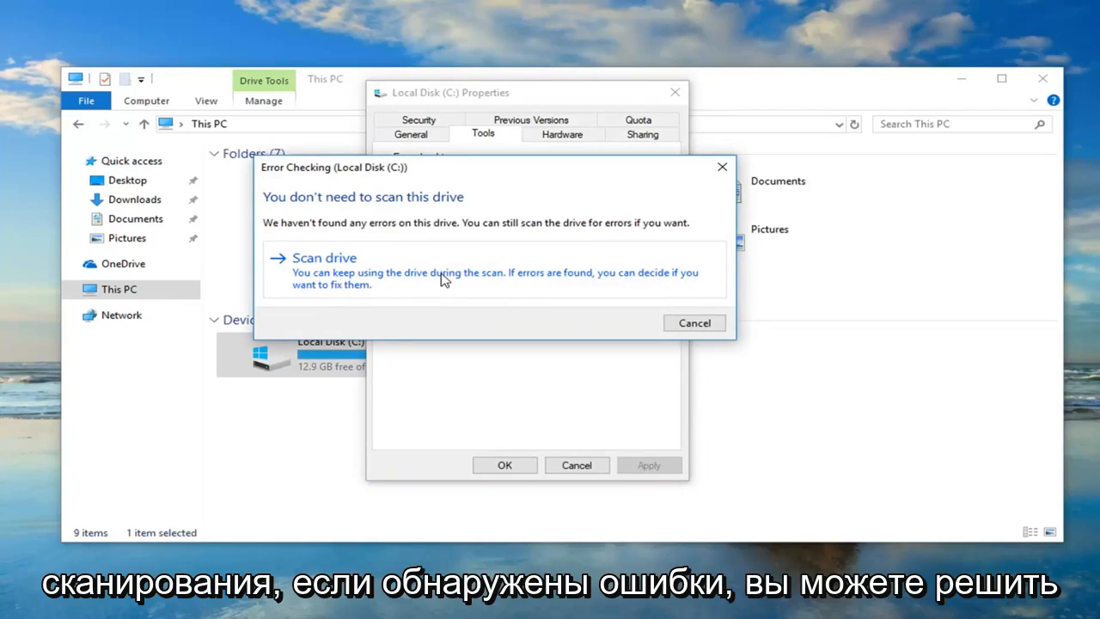
click(324, 258)
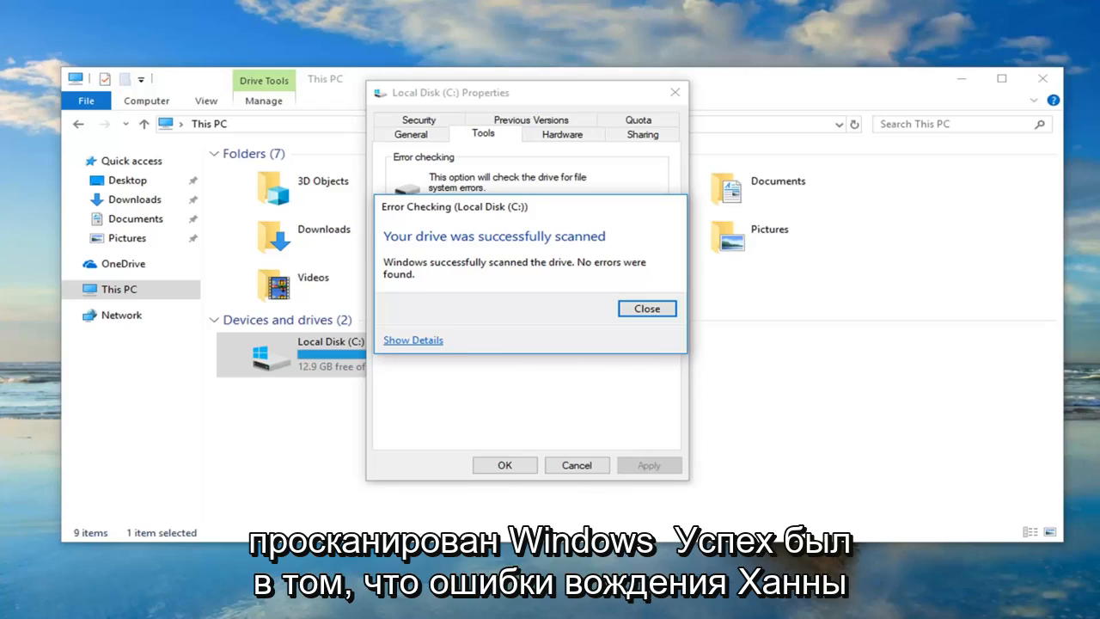
mouse_move(512, 301)
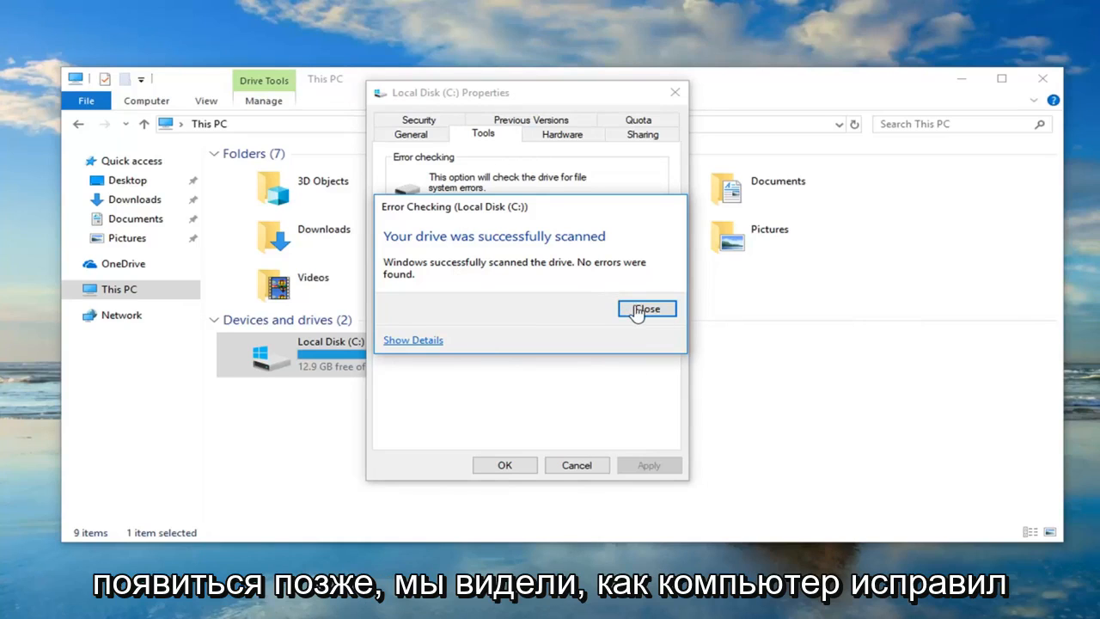
Dismiss the successful scan result, returning to the Properties Tools page.
click(646, 310)
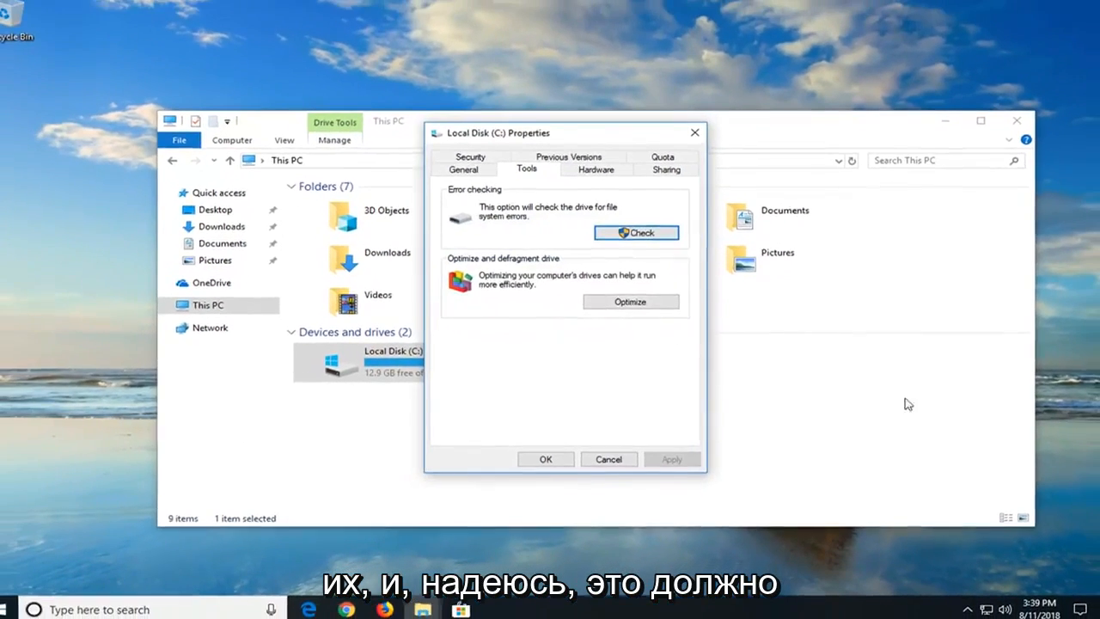